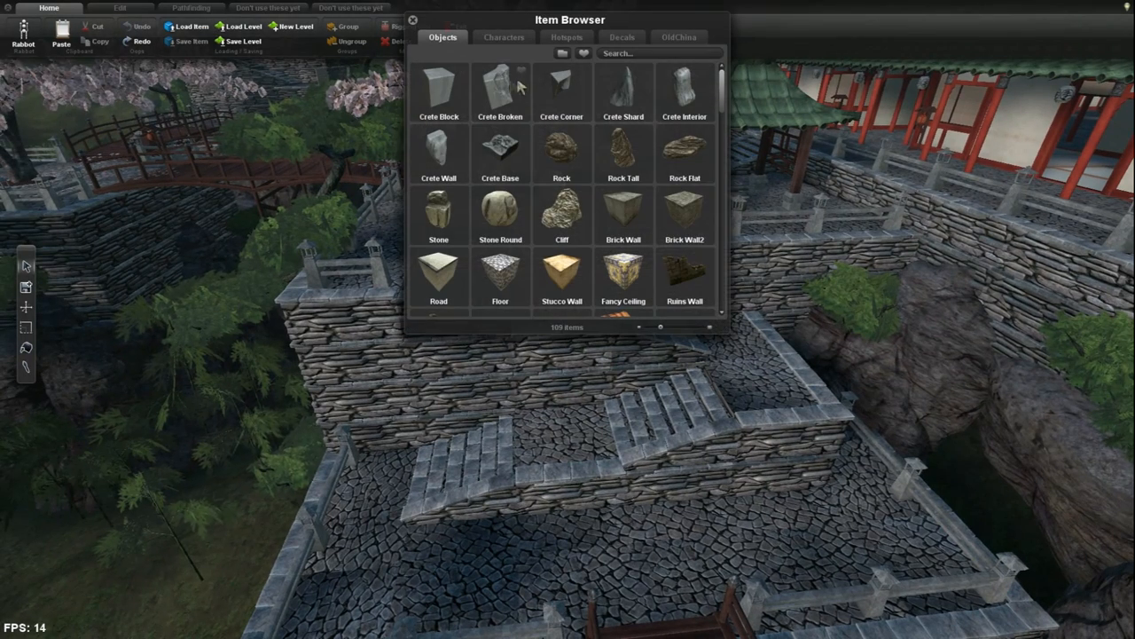
# - Browse the OldChina balcony and bridge pieces in Rem Browser, then put the browser away
pyautogui.click(677, 38)
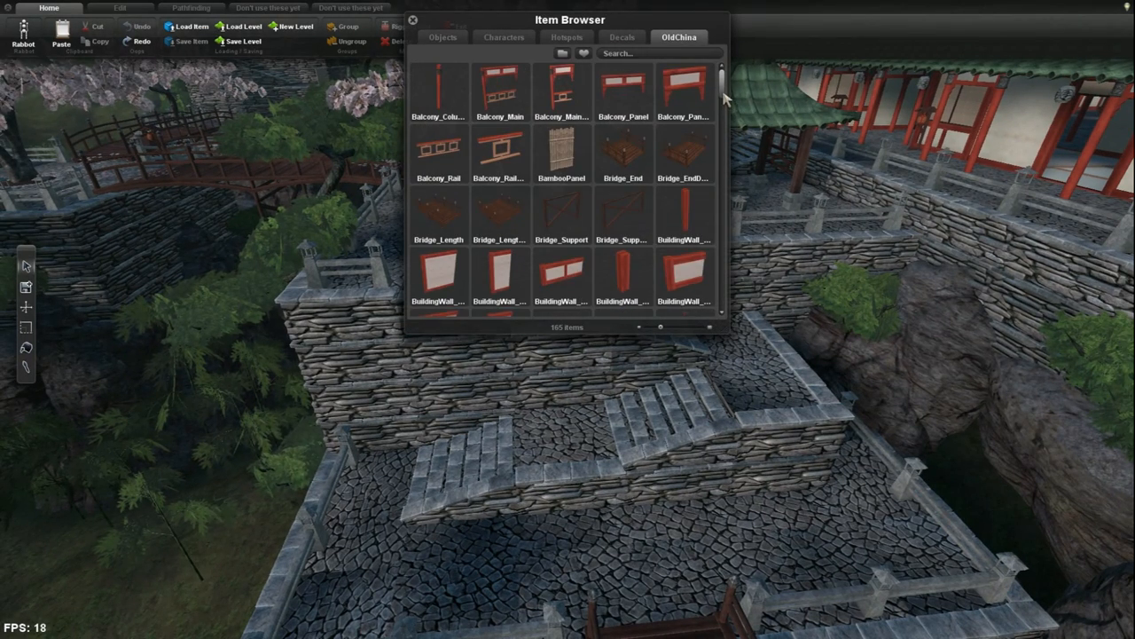
pyautogui.scroll(-3)
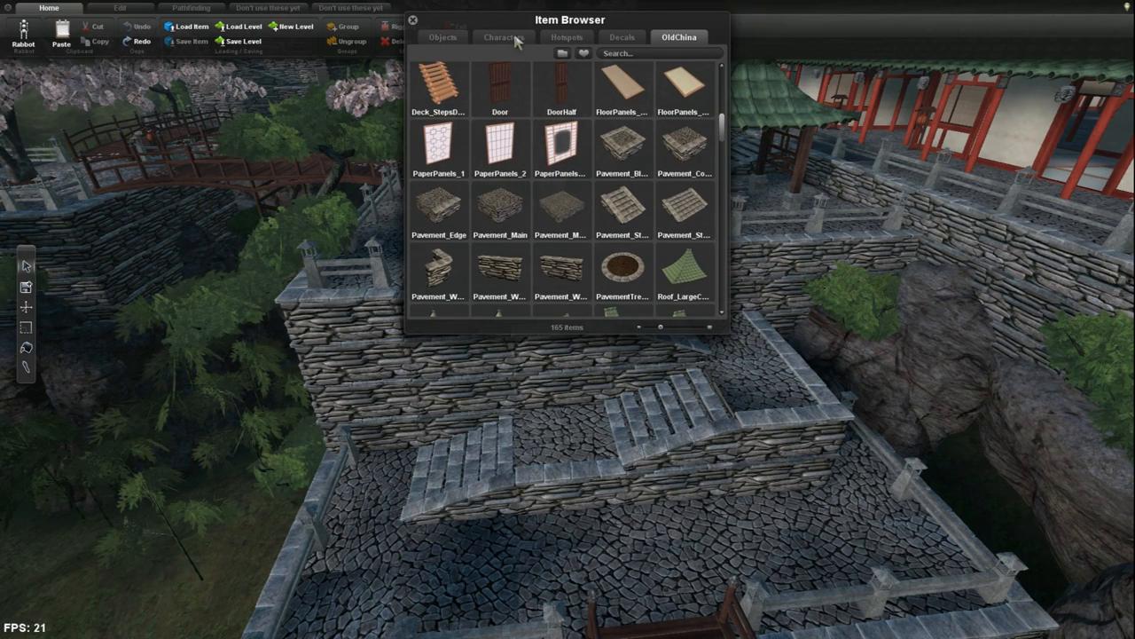
pyautogui.click(412, 20)
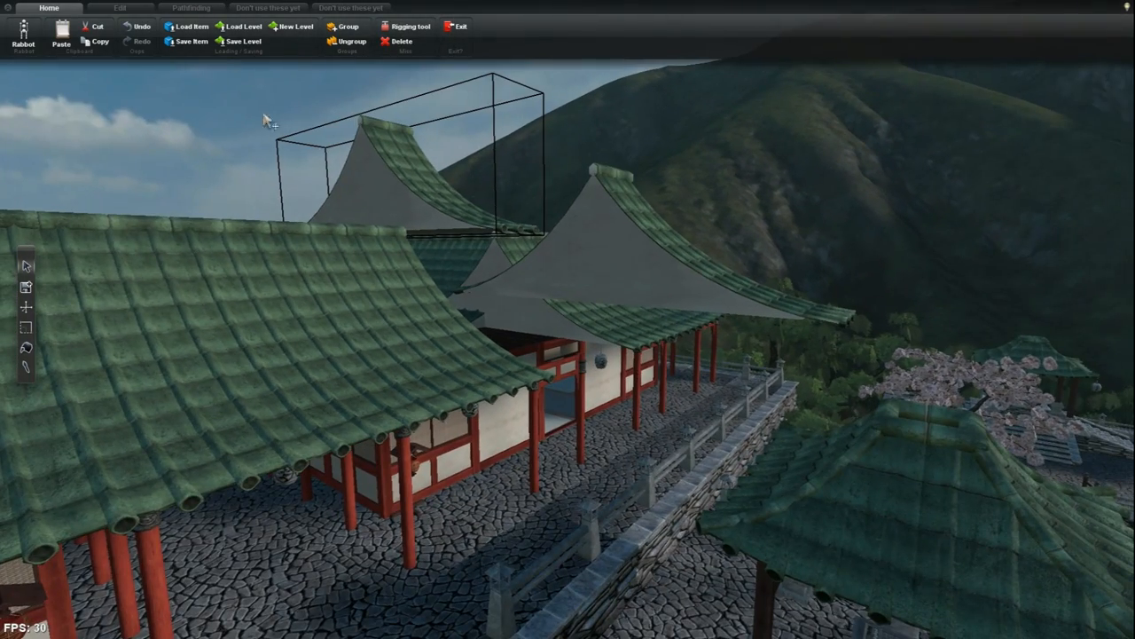
pyautogui.moveTo(266, 106)
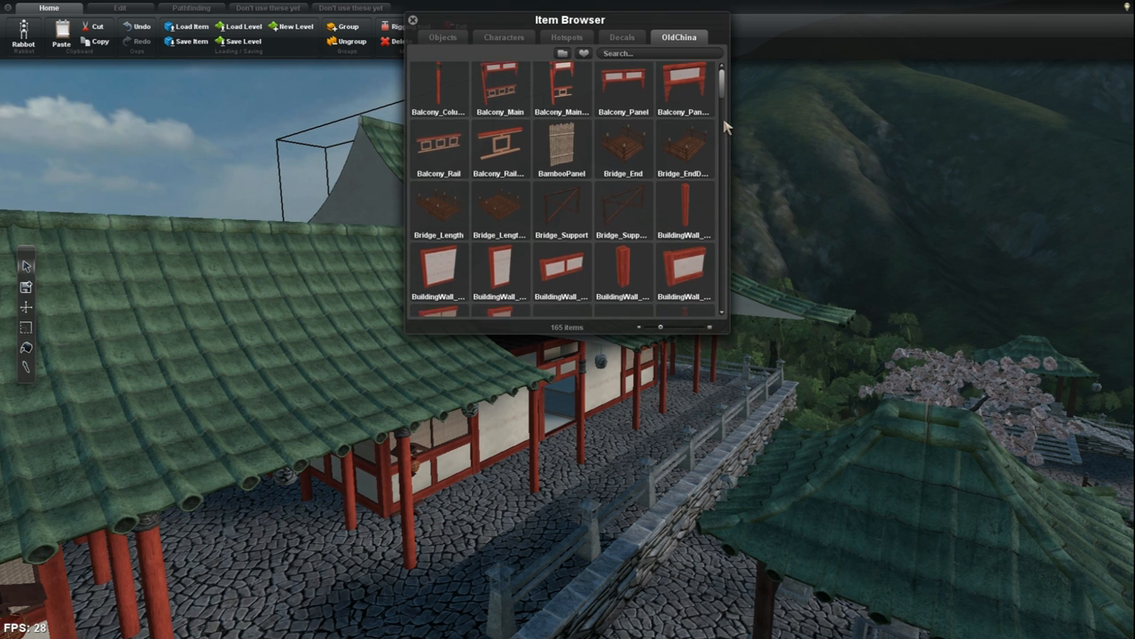
# - Scroll the reopened OldChina list down to the Roof entries and dismiss the browser
pyautogui.scroll(-3)
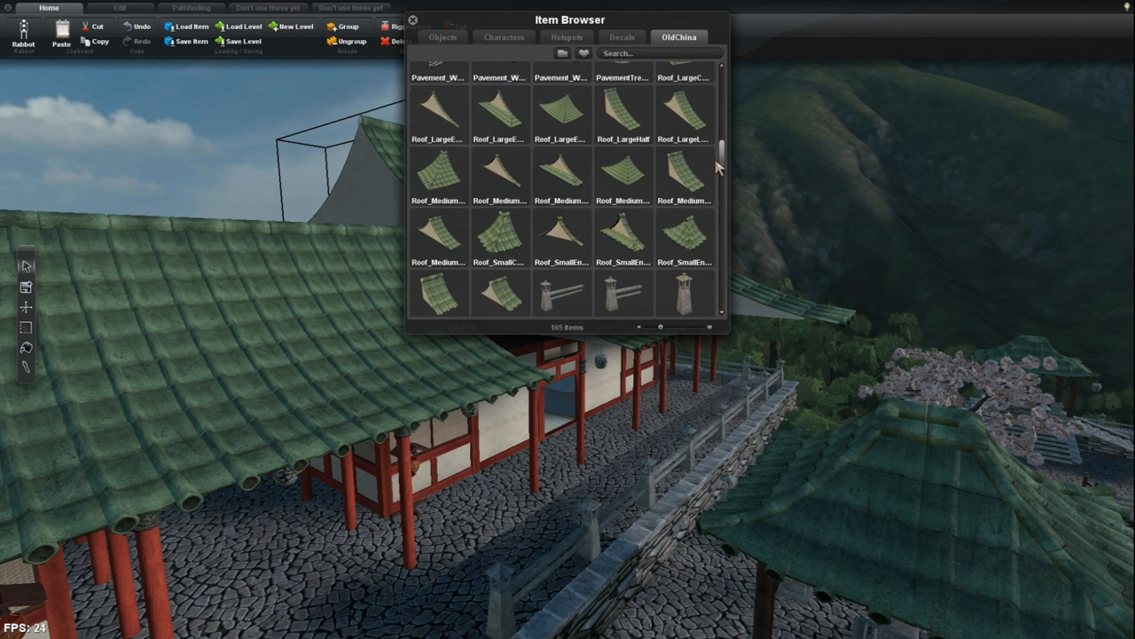
pyautogui.scroll(-3)
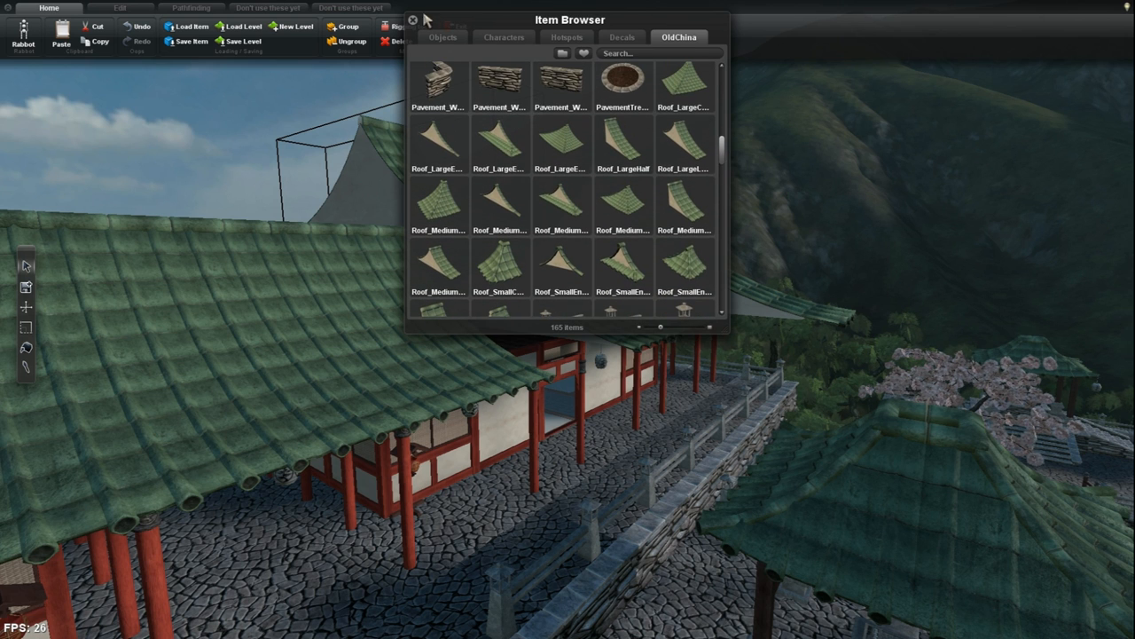
pyautogui.click(412, 19)
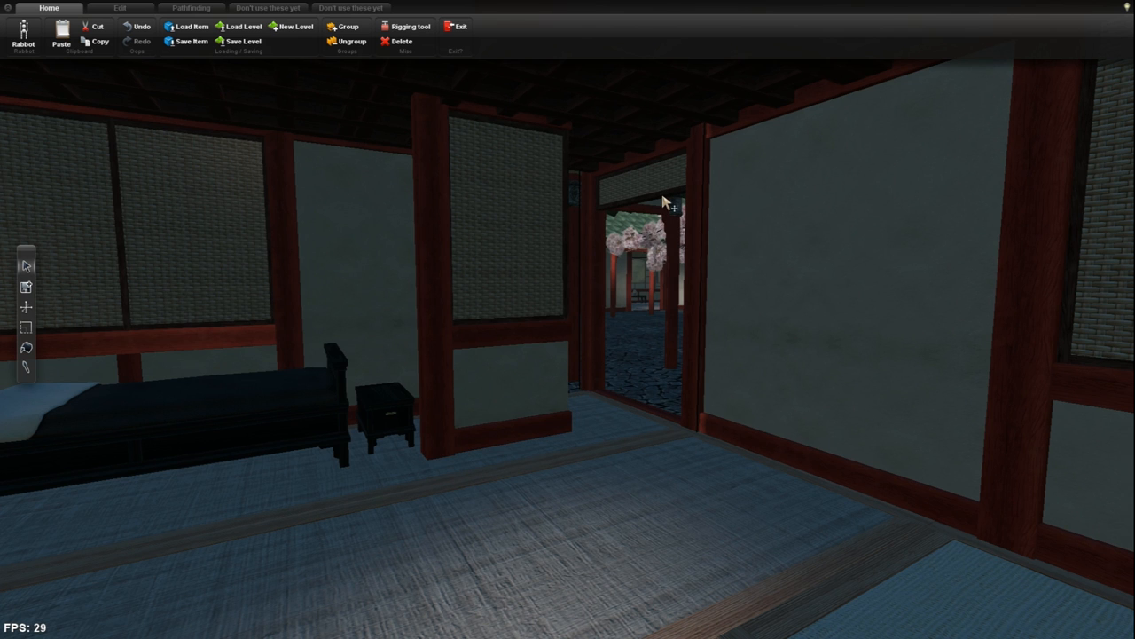
pyautogui.click(656, 222)
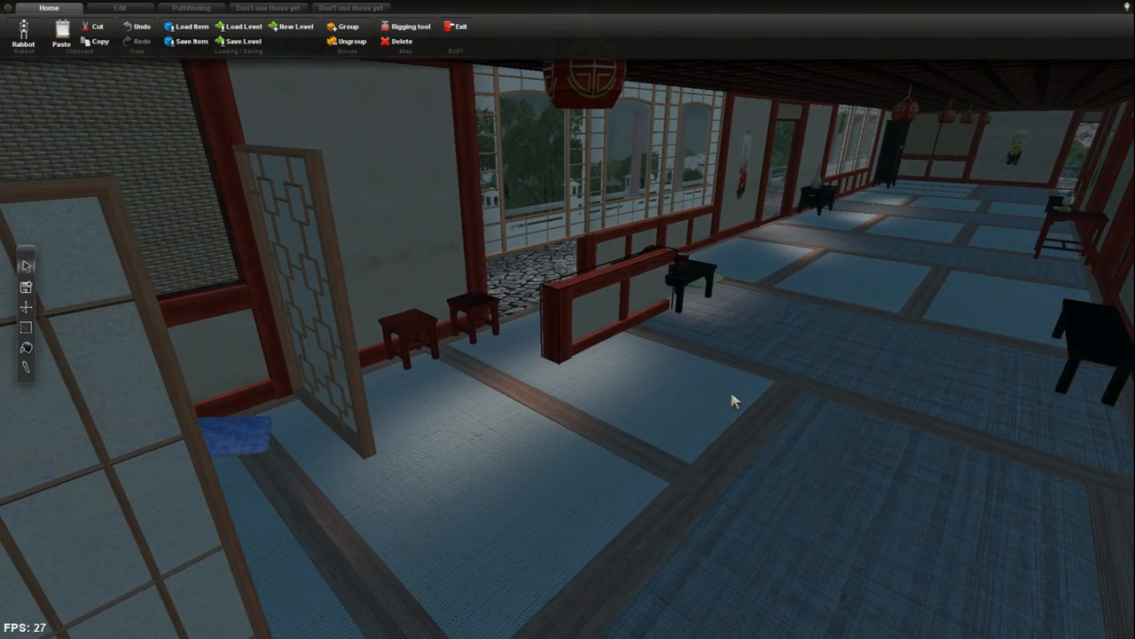
pyautogui.moveTo(731, 401); pyautogui.dragTo(710, 319)
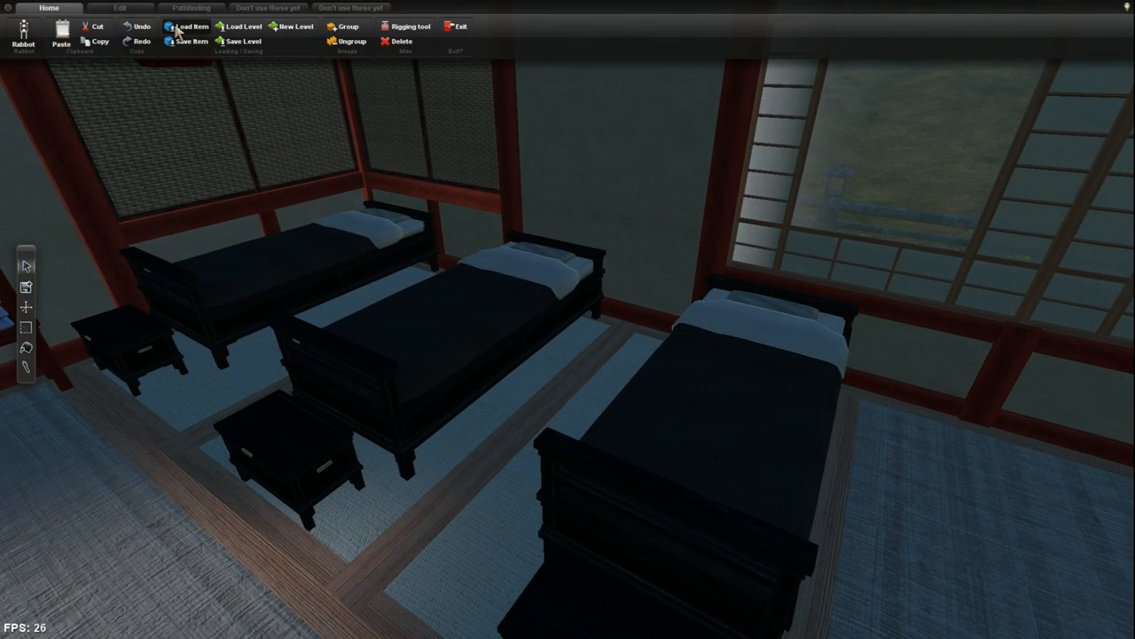
pyautogui.click(186, 27)
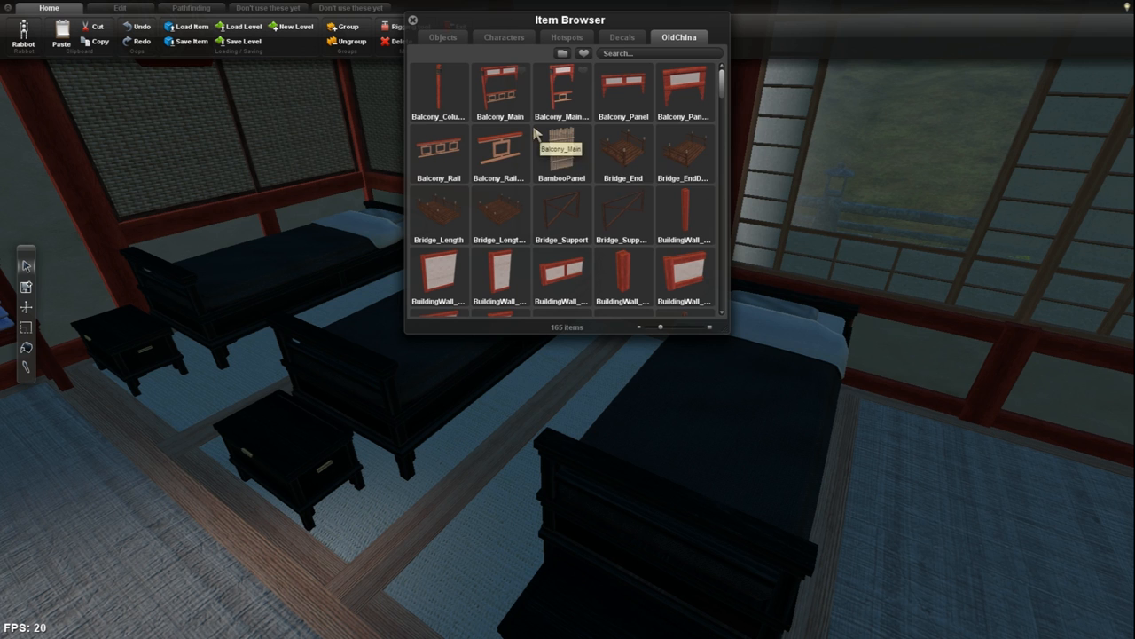
pyautogui.scroll(-3)
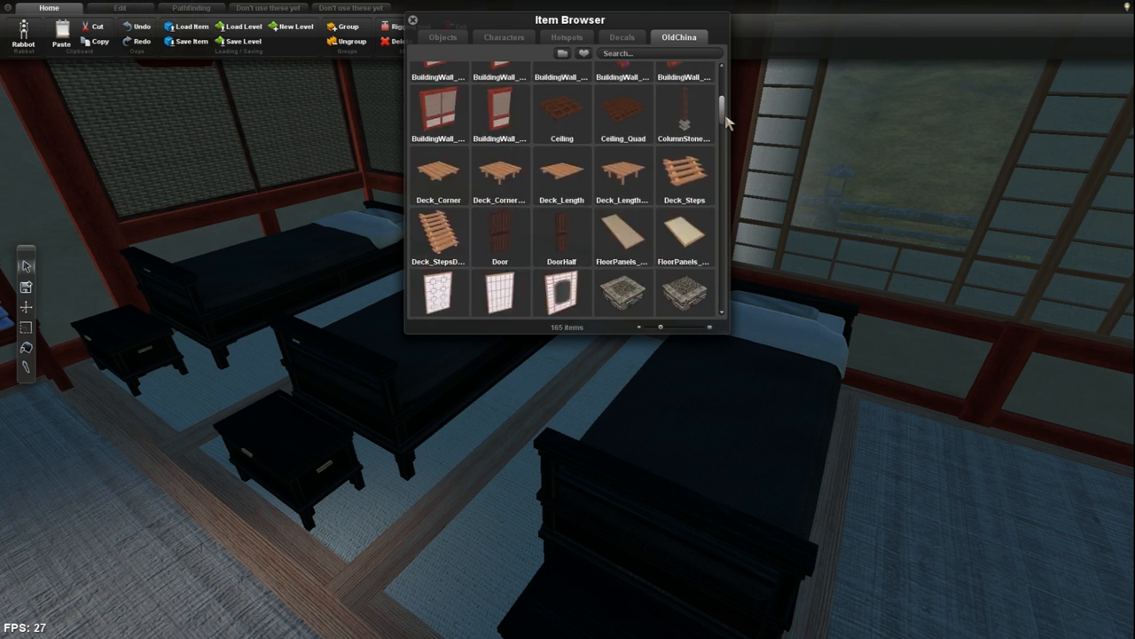
pyautogui.scroll(-3)
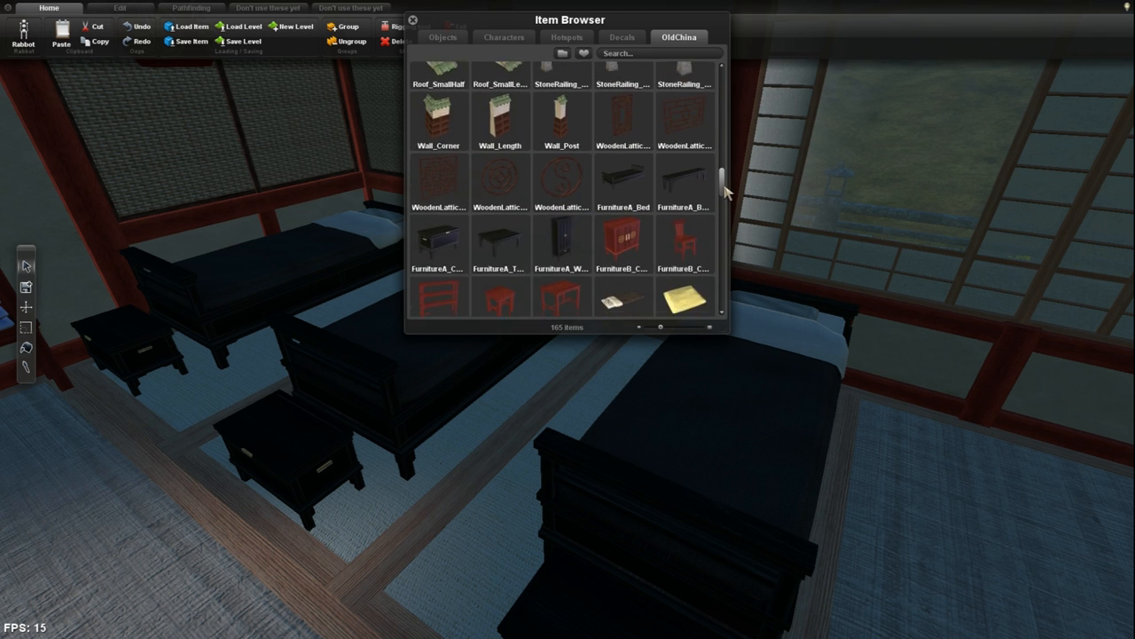
pyautogui.scroll(-3)
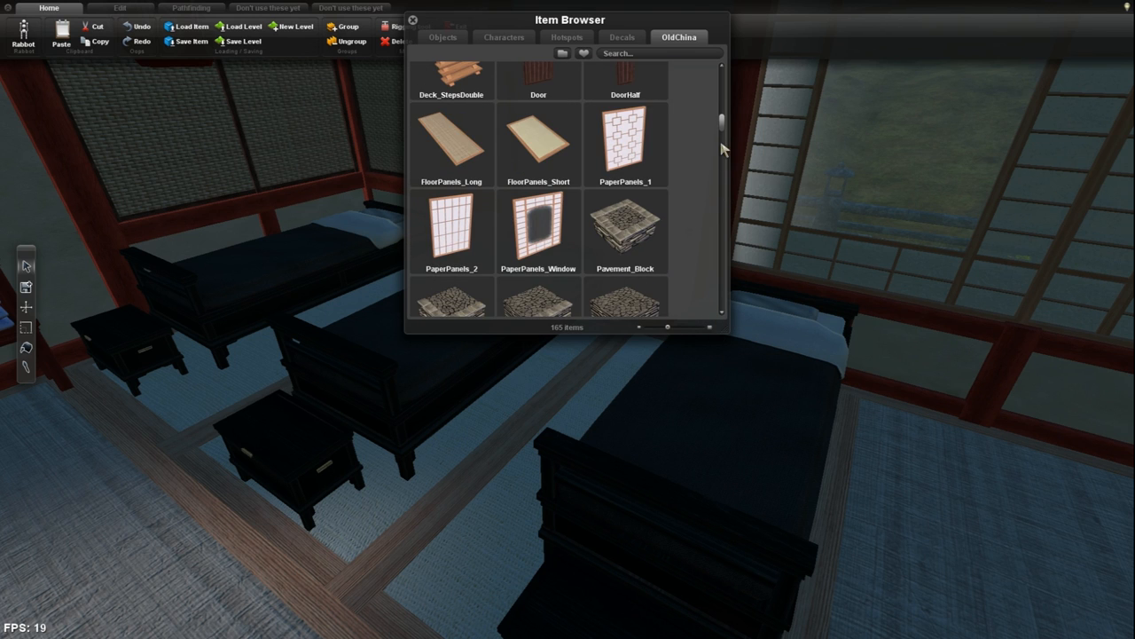
pyautogui.scroll(-3)
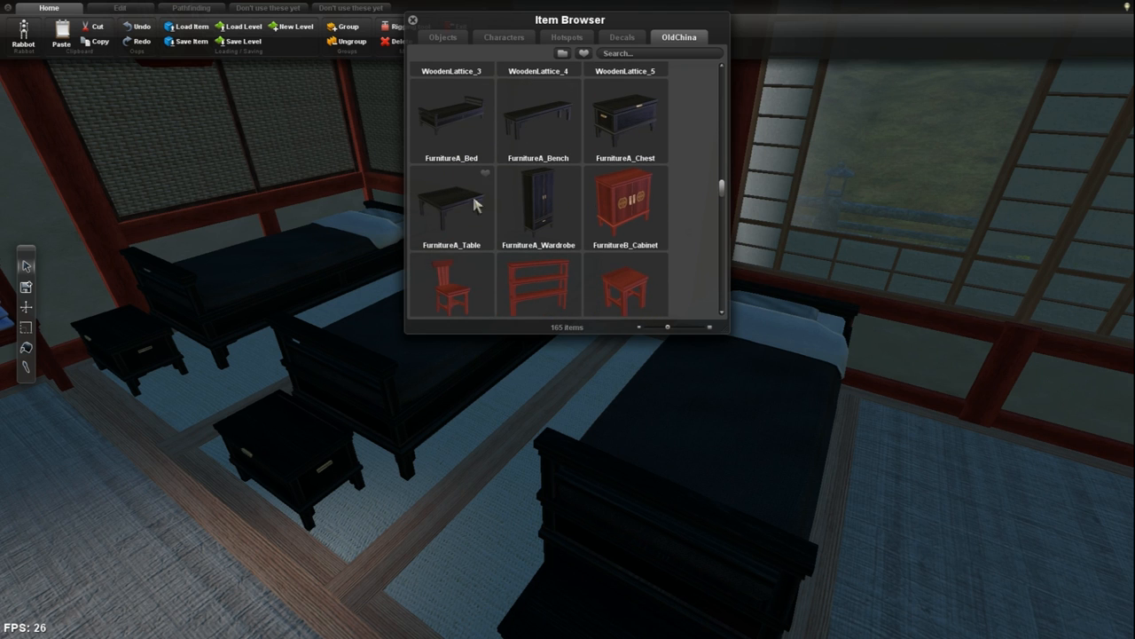
pyautogui.scroll(-3)
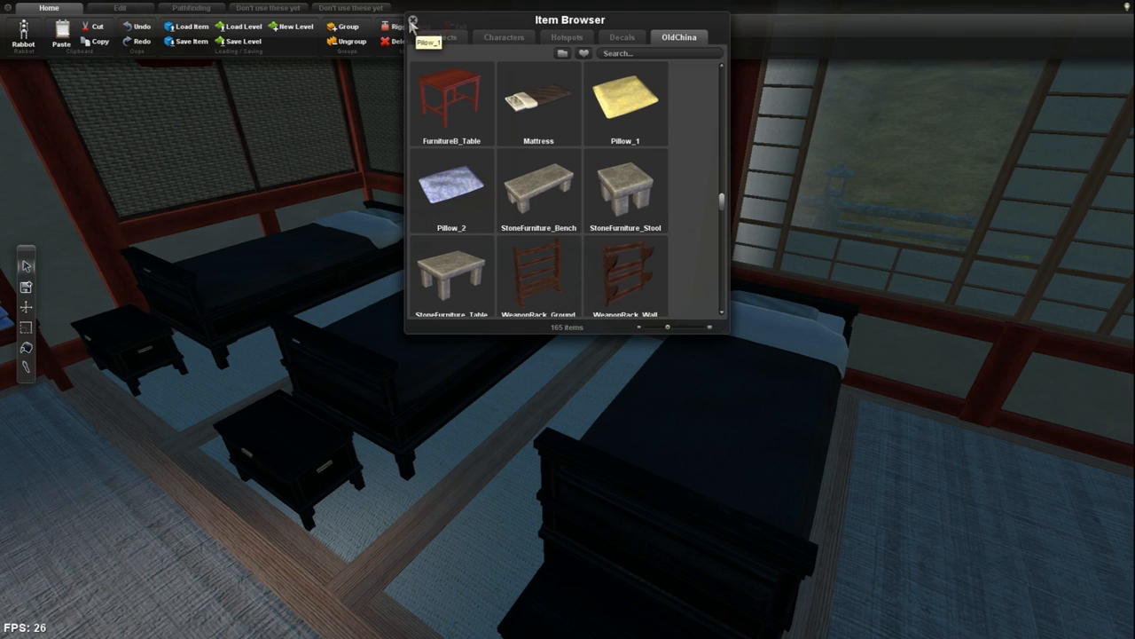
pyautogui.click(412, 21)
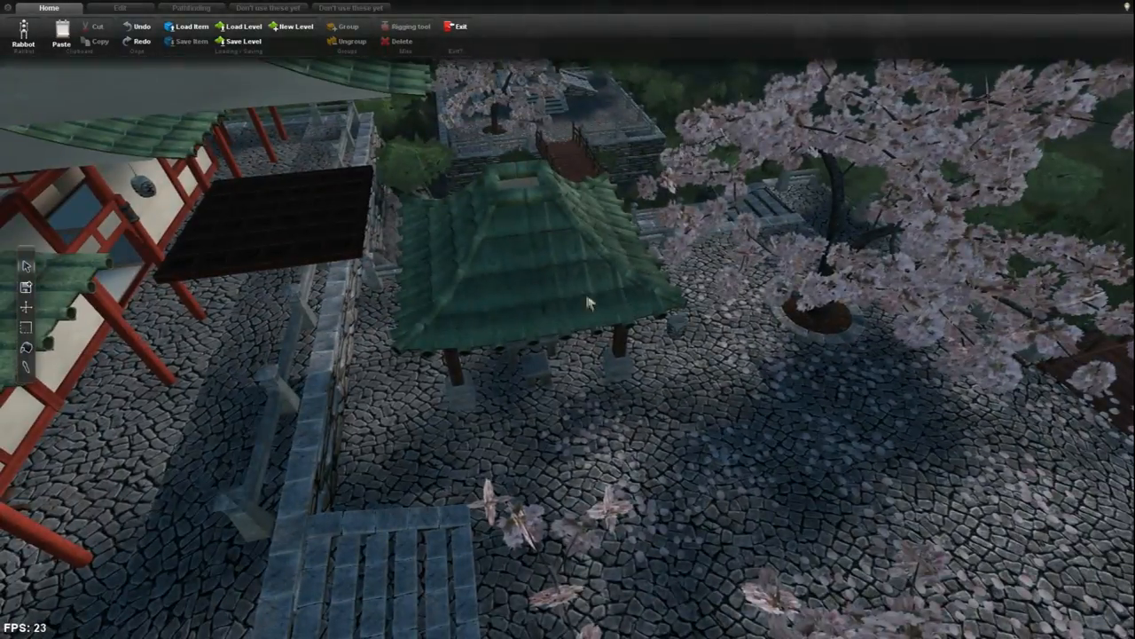
# - Bring up Rem Browser's Objects catalogue of crates, rocks and cliffs beside the stone table
pyautogui.click(589, 302)
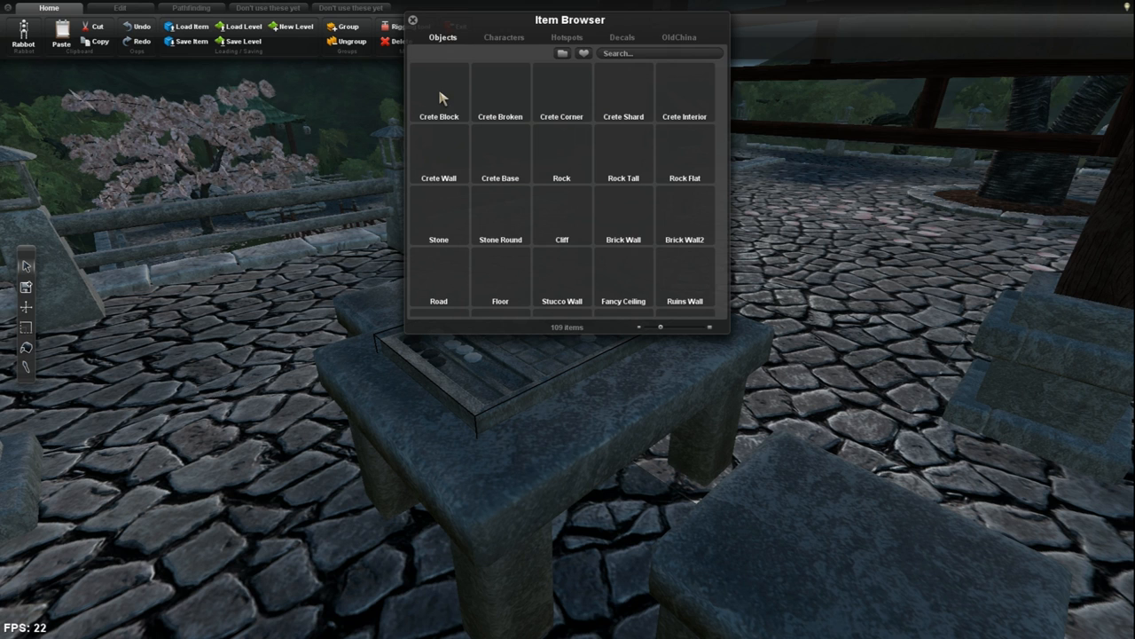
# - Scroll the OldChina catalogue down through its roof and wall pieces
pyautogui.click(677, 36)
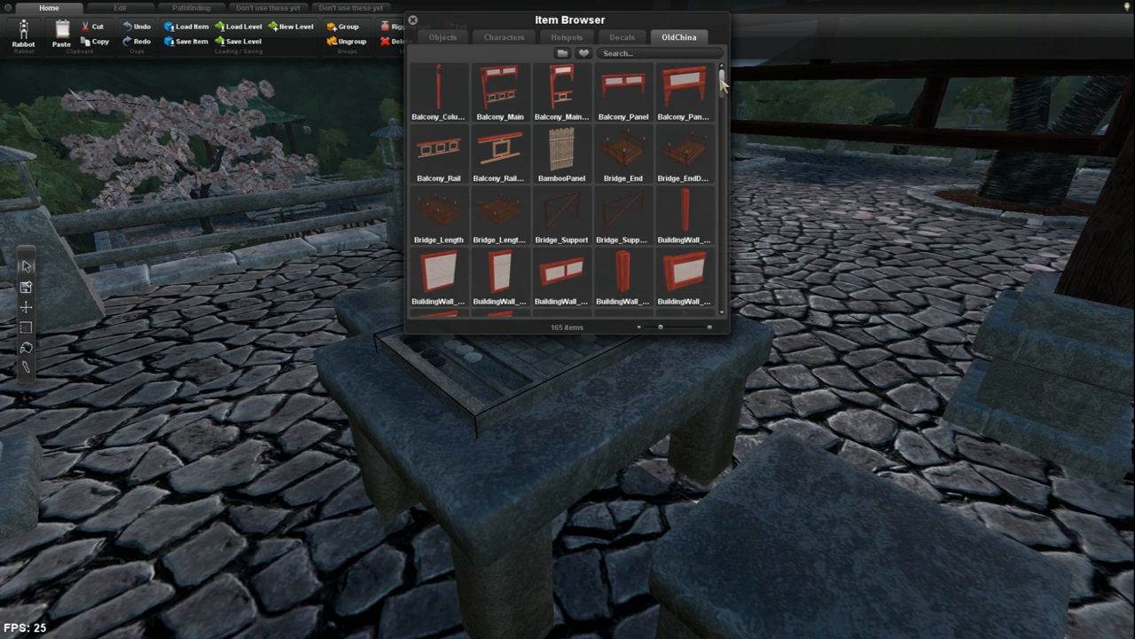
pyautogui.scroll(-3)
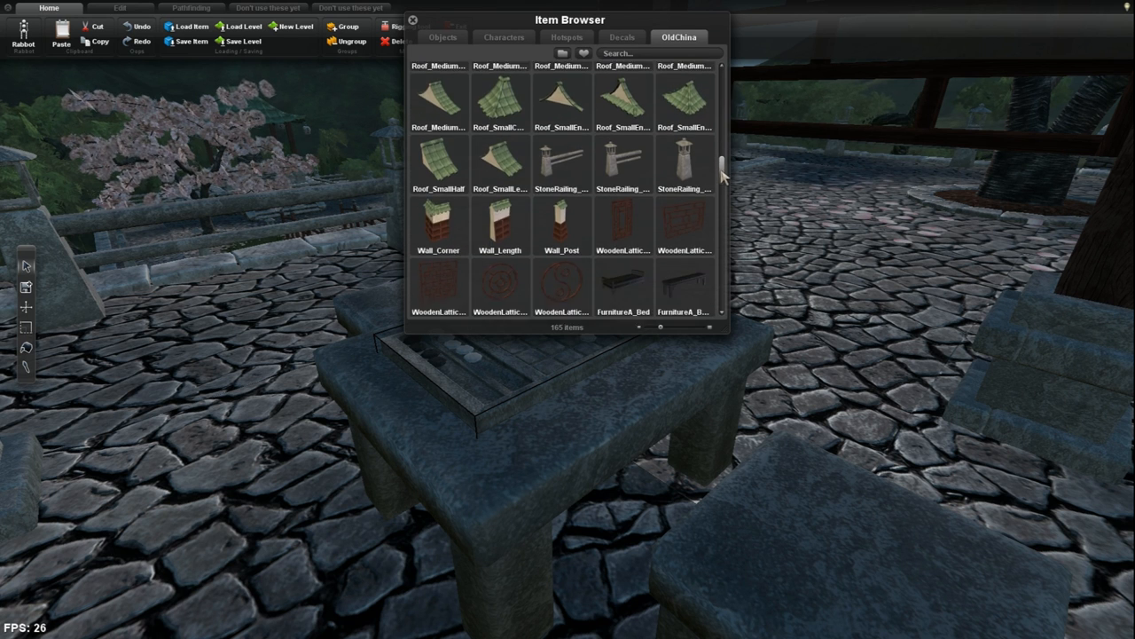
pyautogui.scroll(-3)
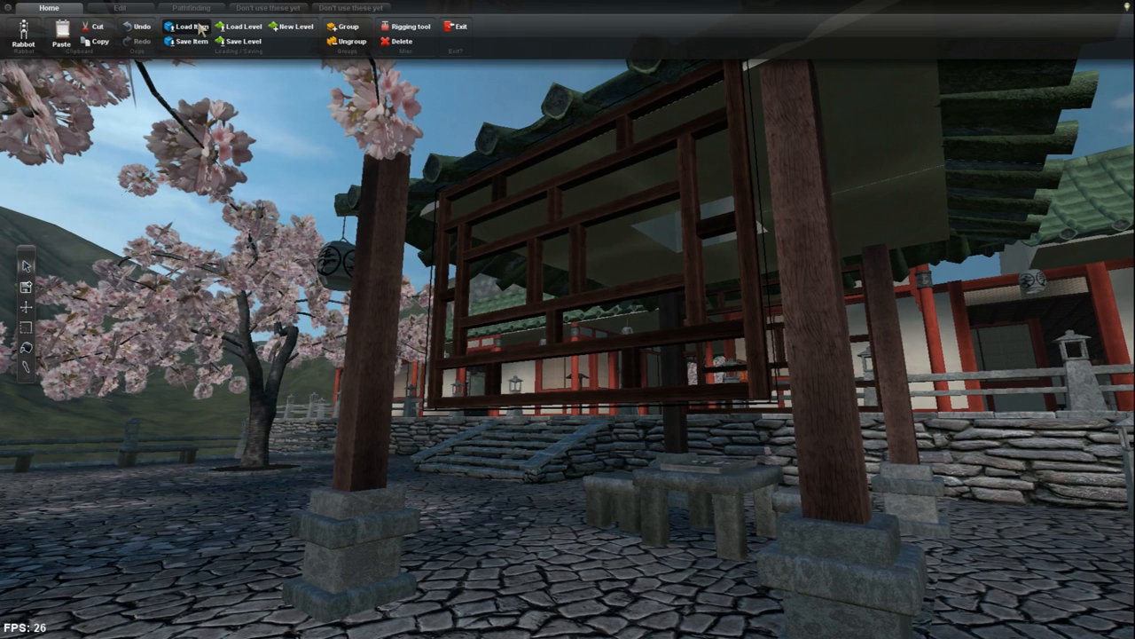
# - Scroll Rem Browser's OldChina catalogue to the wall and furniture items, then dismiss it
pyautogui.click(190, 26)
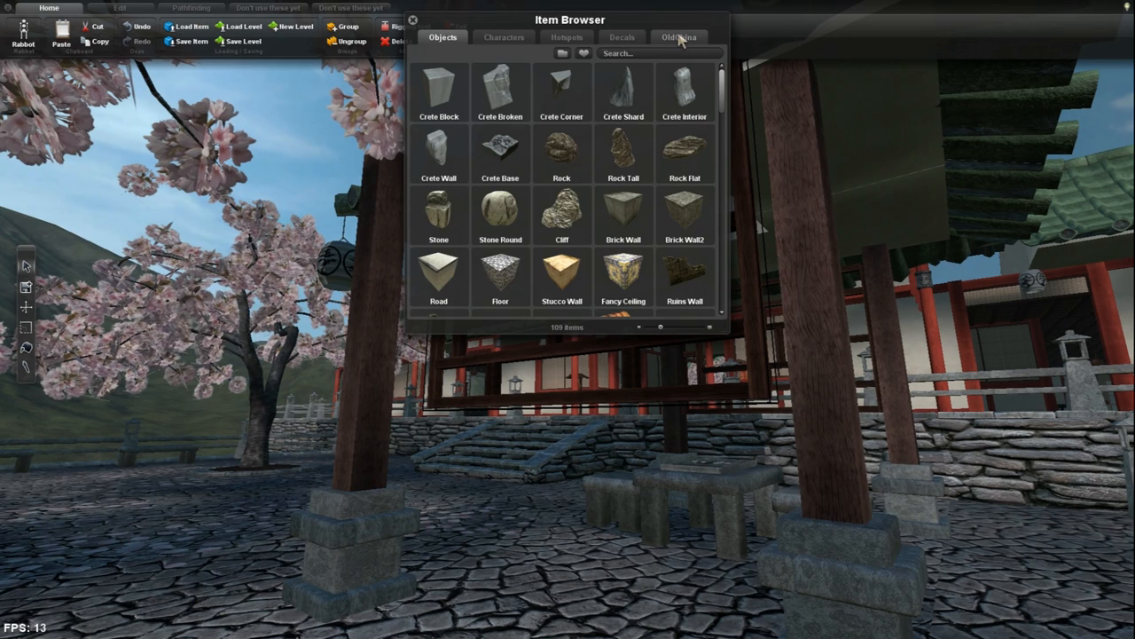
pyautogui.click(680, 38)
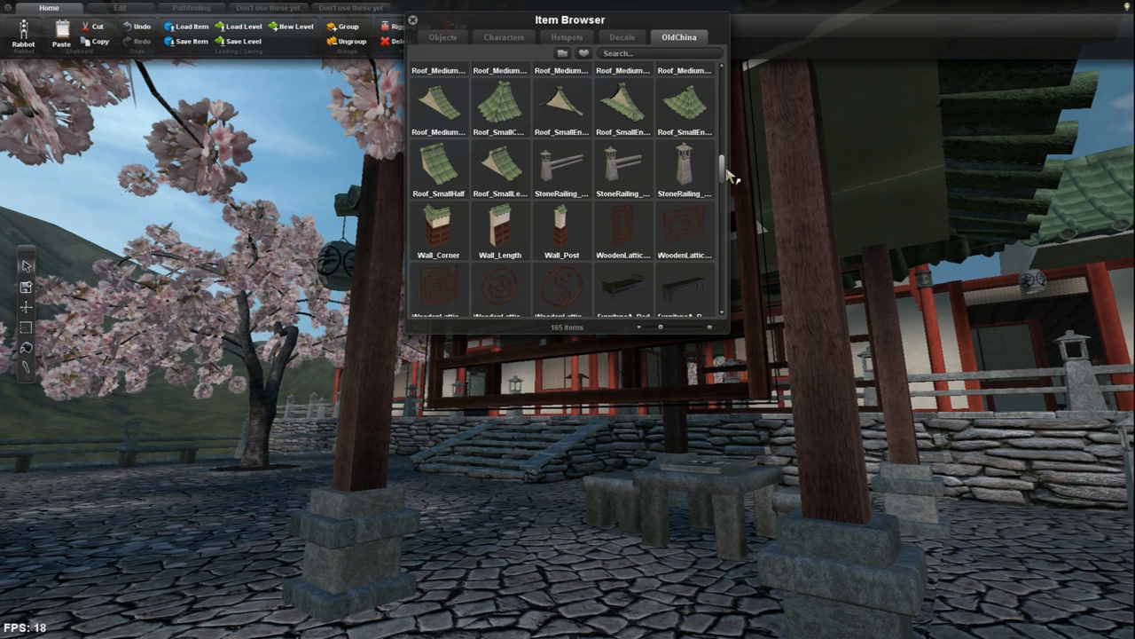
pyautogui.scroll(-3)
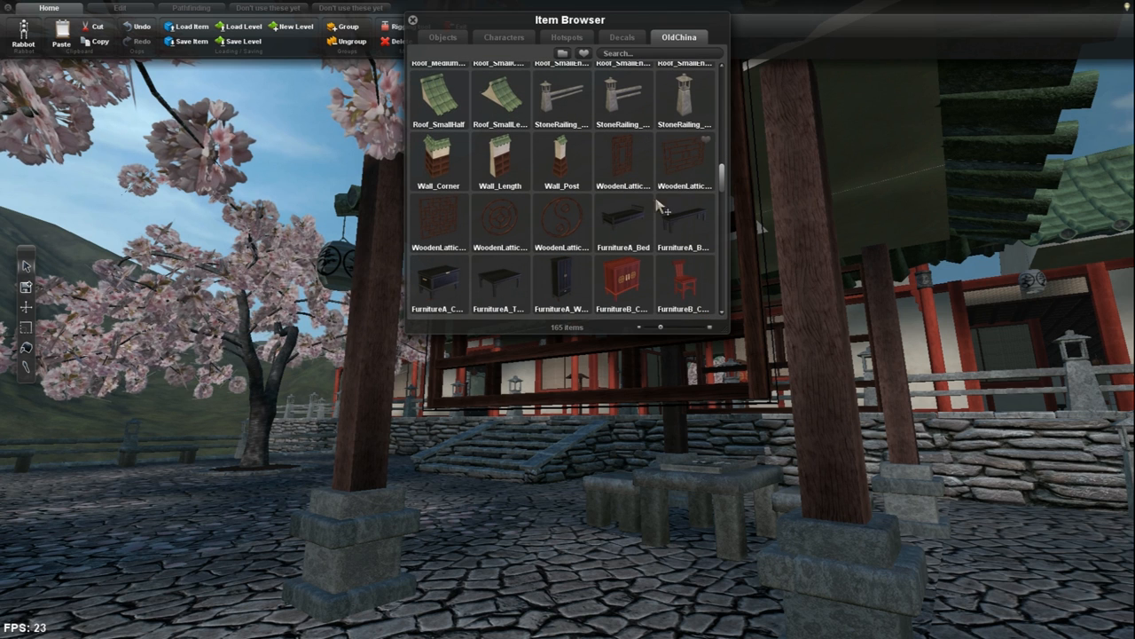
pyautogui.click(412, 21)
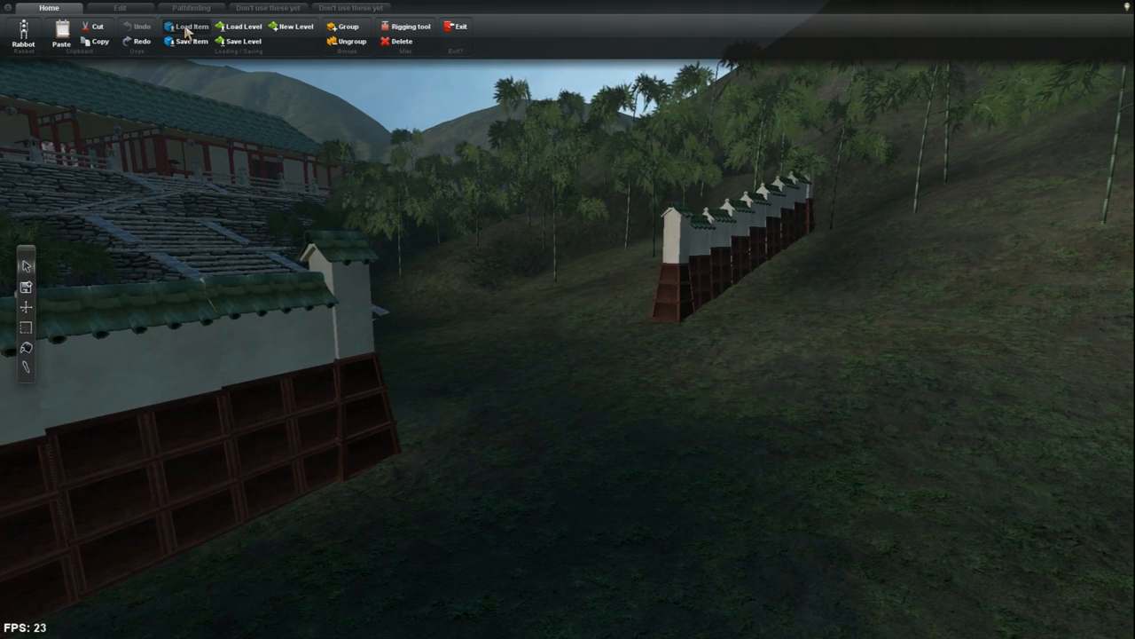
pyautogui.click(186, 26)
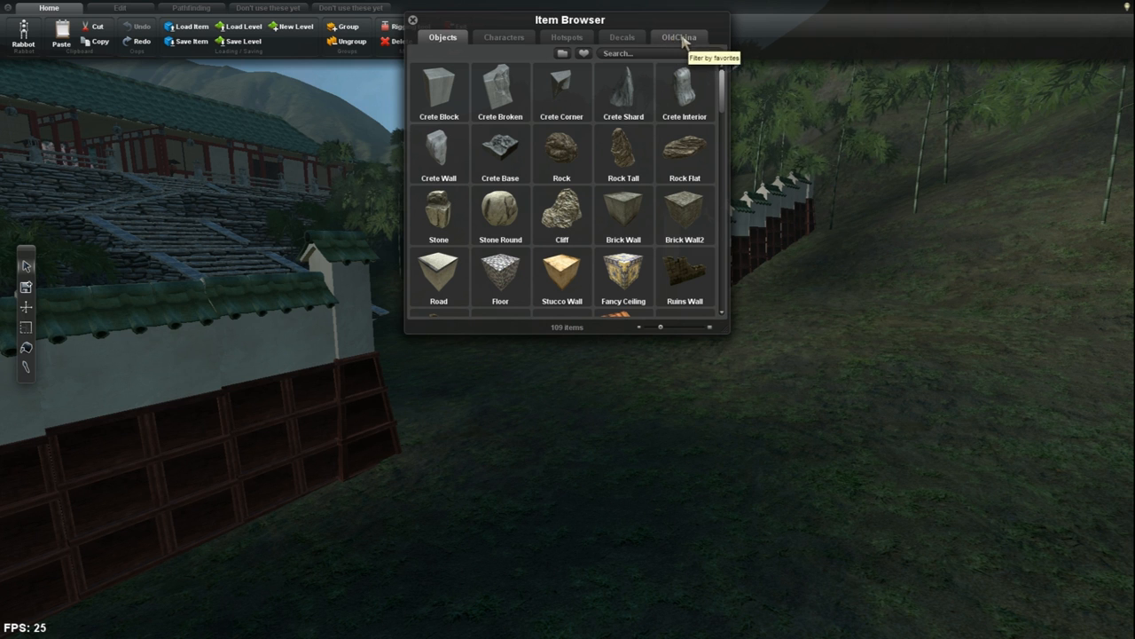
pyautogui.click(680, 37)
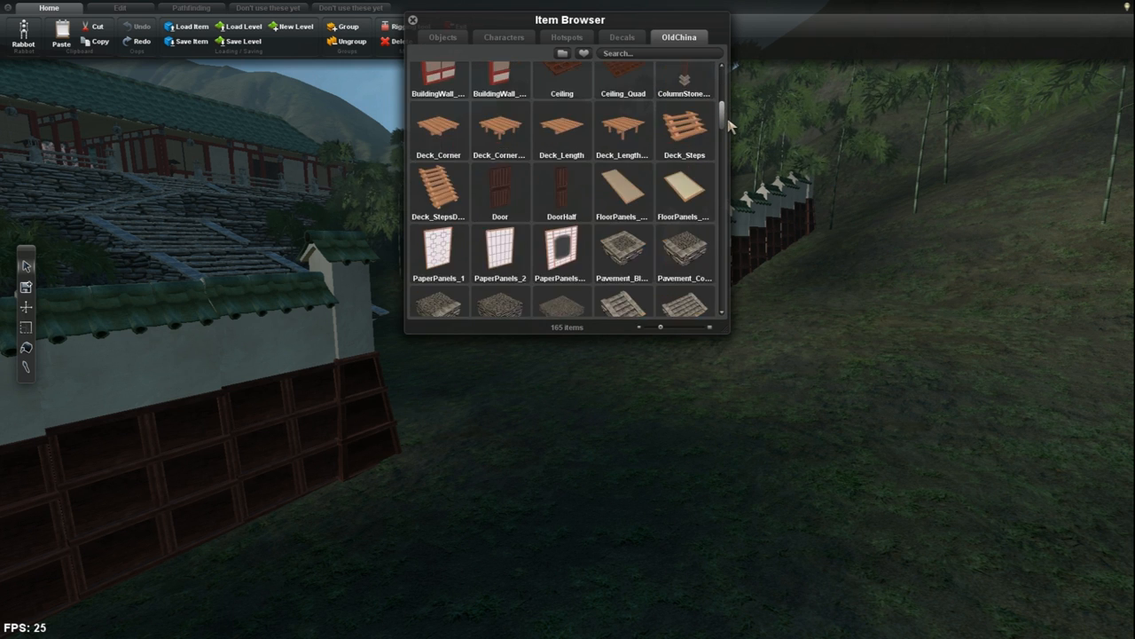
pyautogui.scroll(-3)
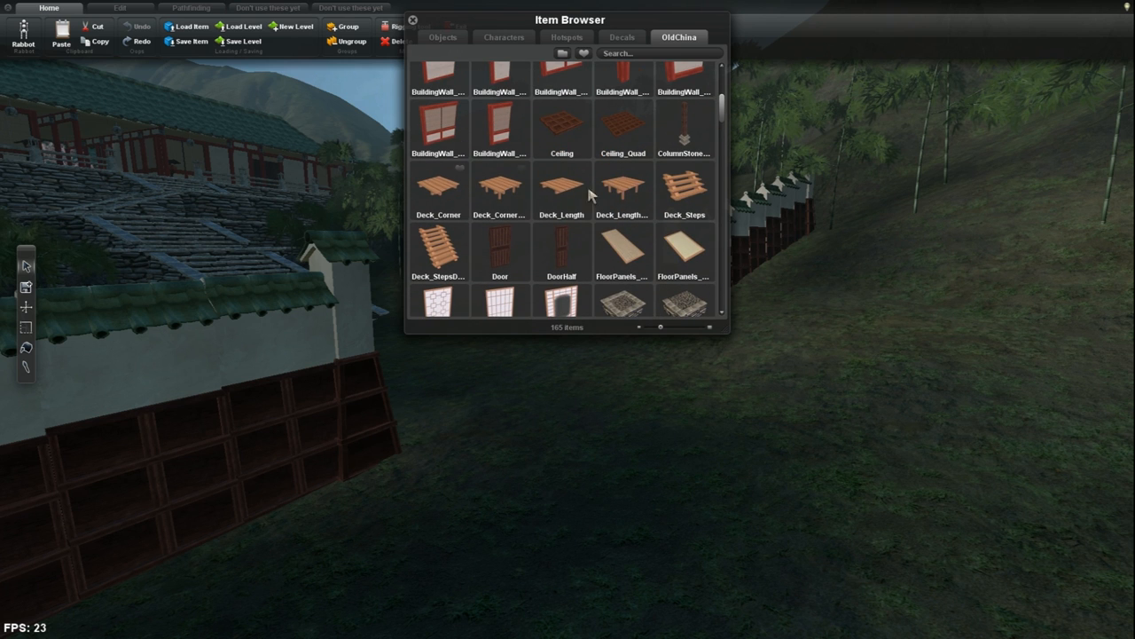
pyautogui.moveTo(443, 32)
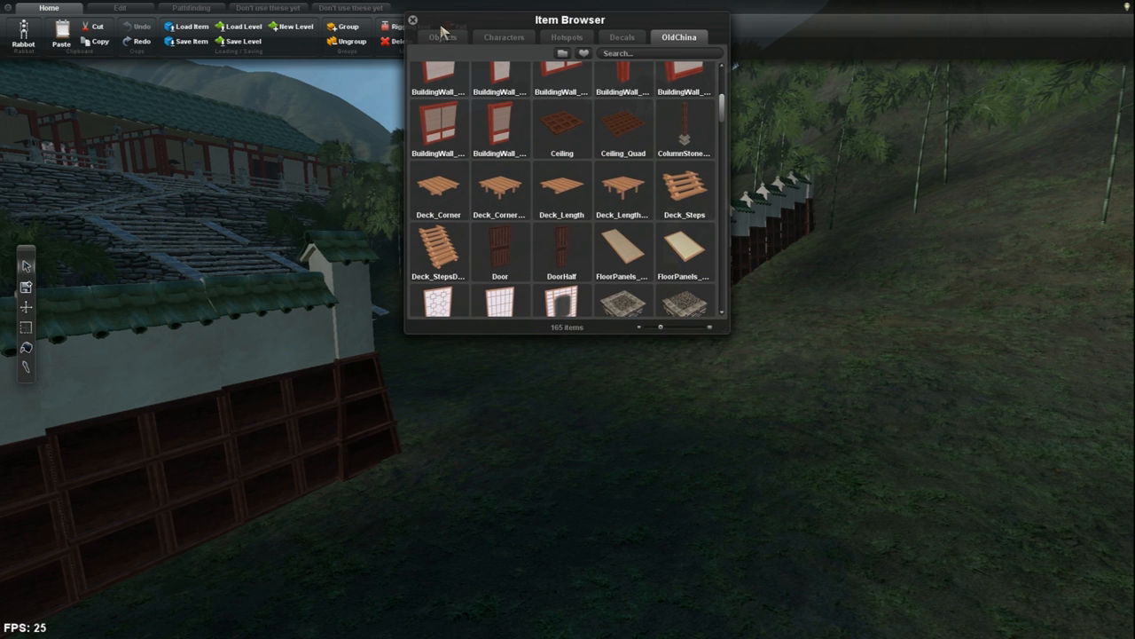
pyautogui.click(412, 21)
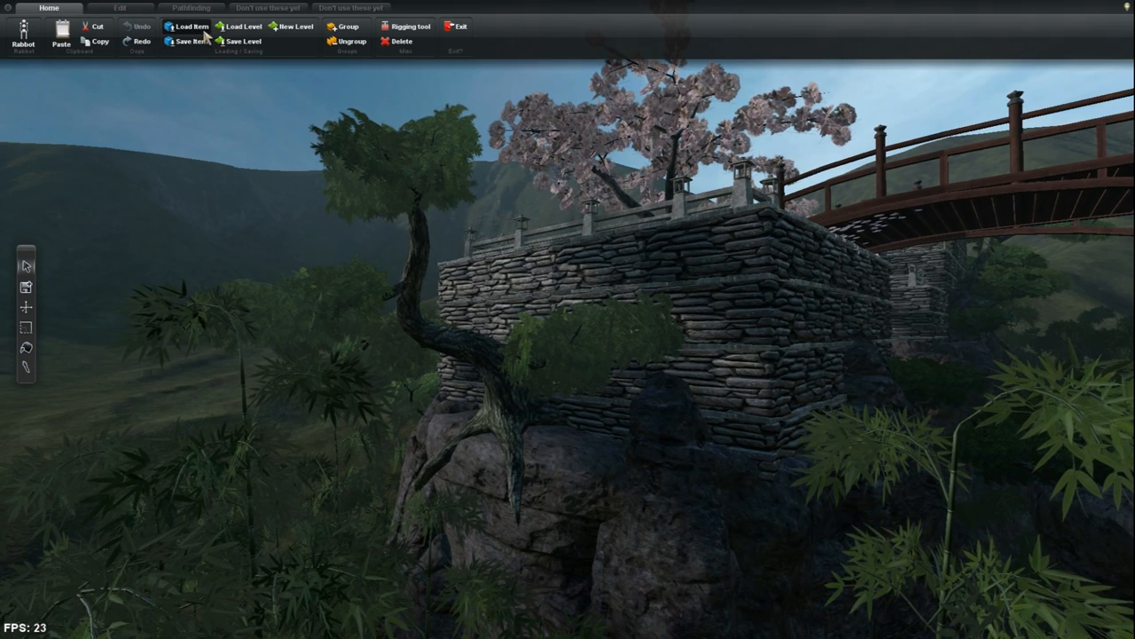
# - Scroll Rem Browser's OldChina catalogue down to the BonsaiBush and CherryBlossom entries
pyautogui.click(190, 26)
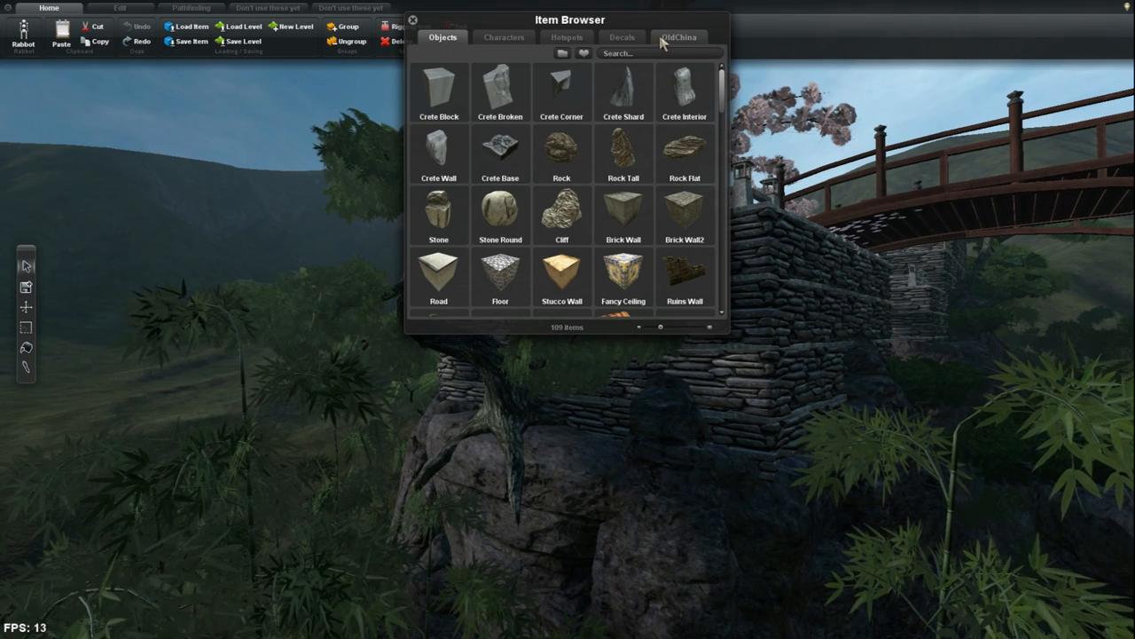
pyautogui.click(678, 38)
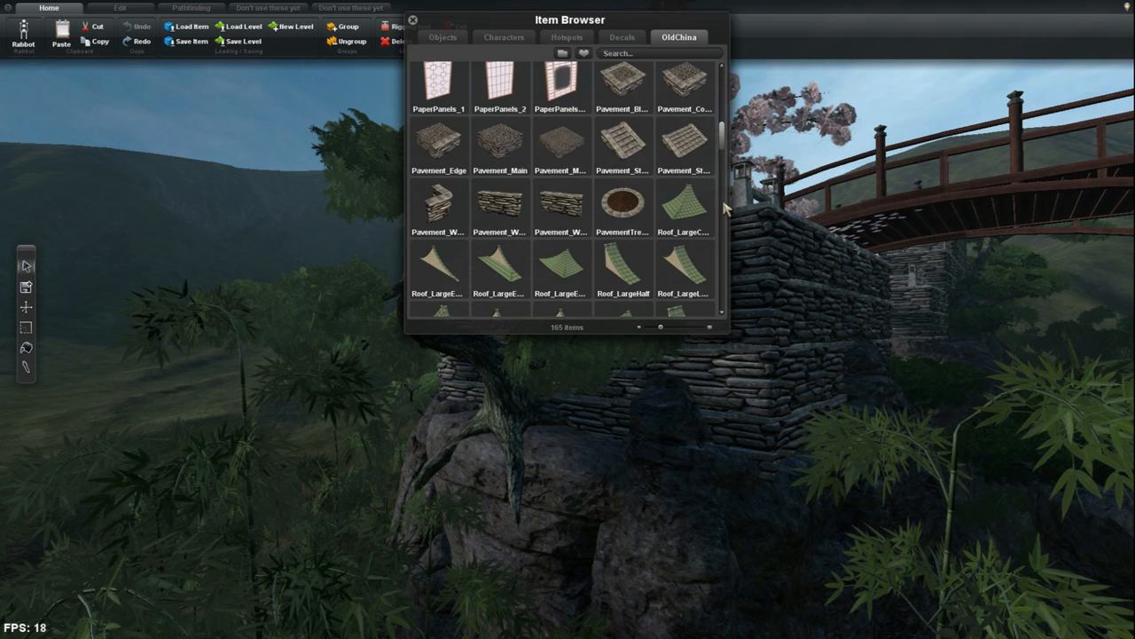
pyautogui.scroll(-3)
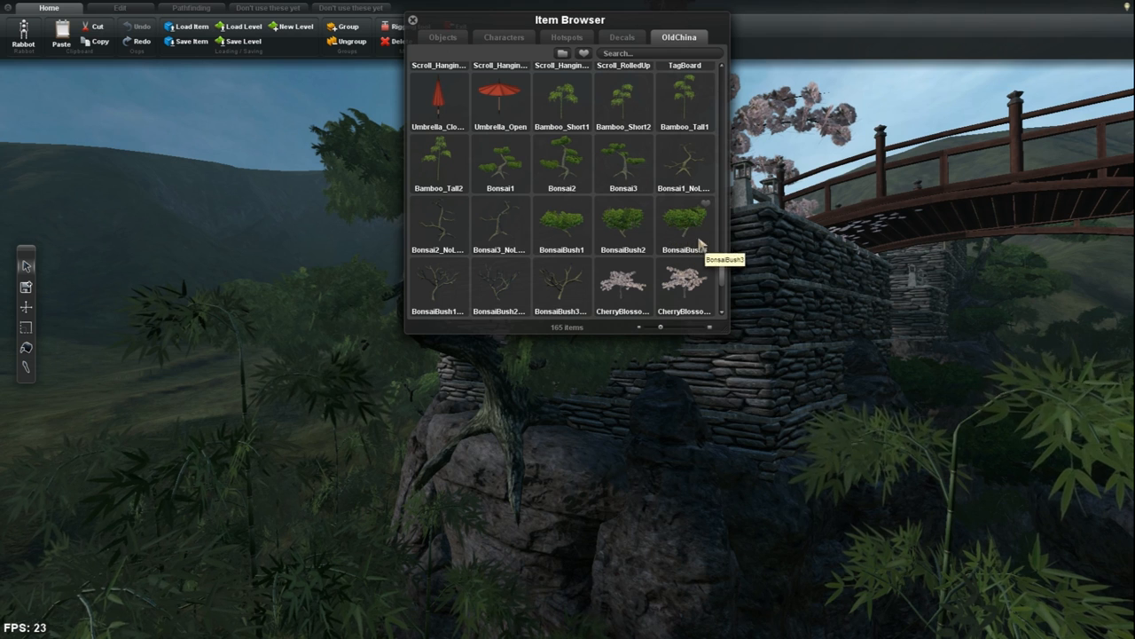
pyautogui.scroll(-3)
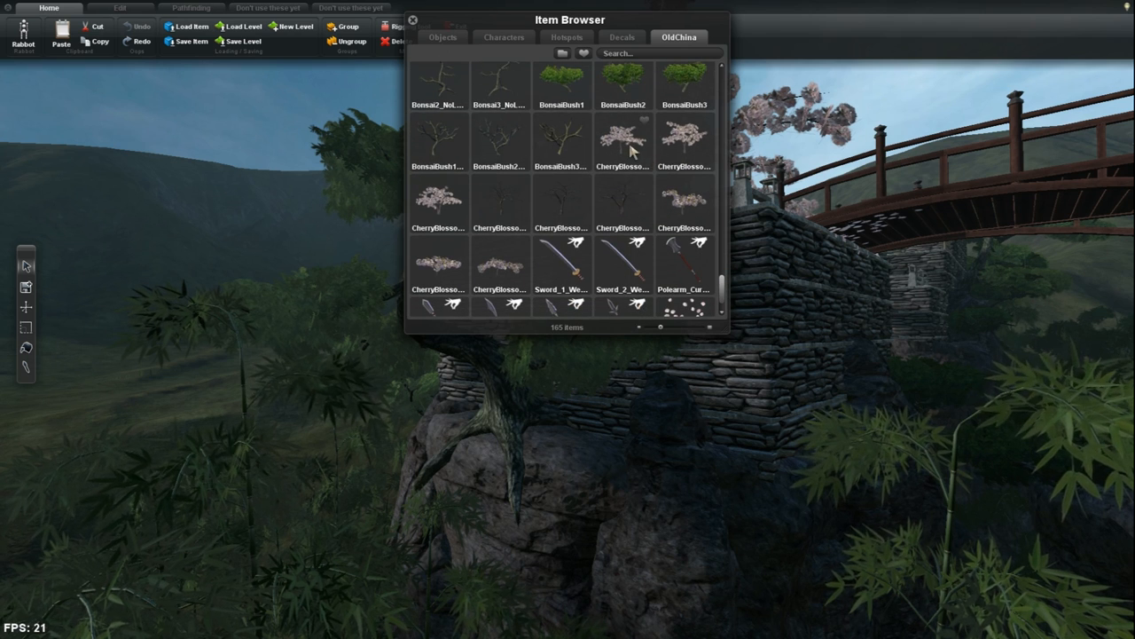
pyautogui.moveTo(825, 242)
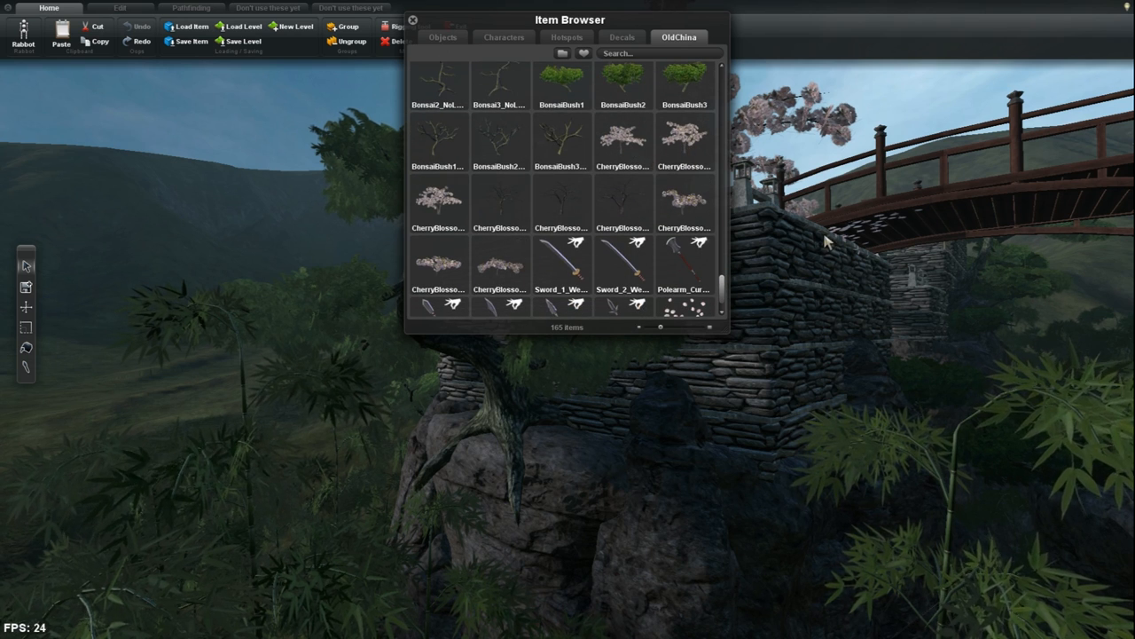